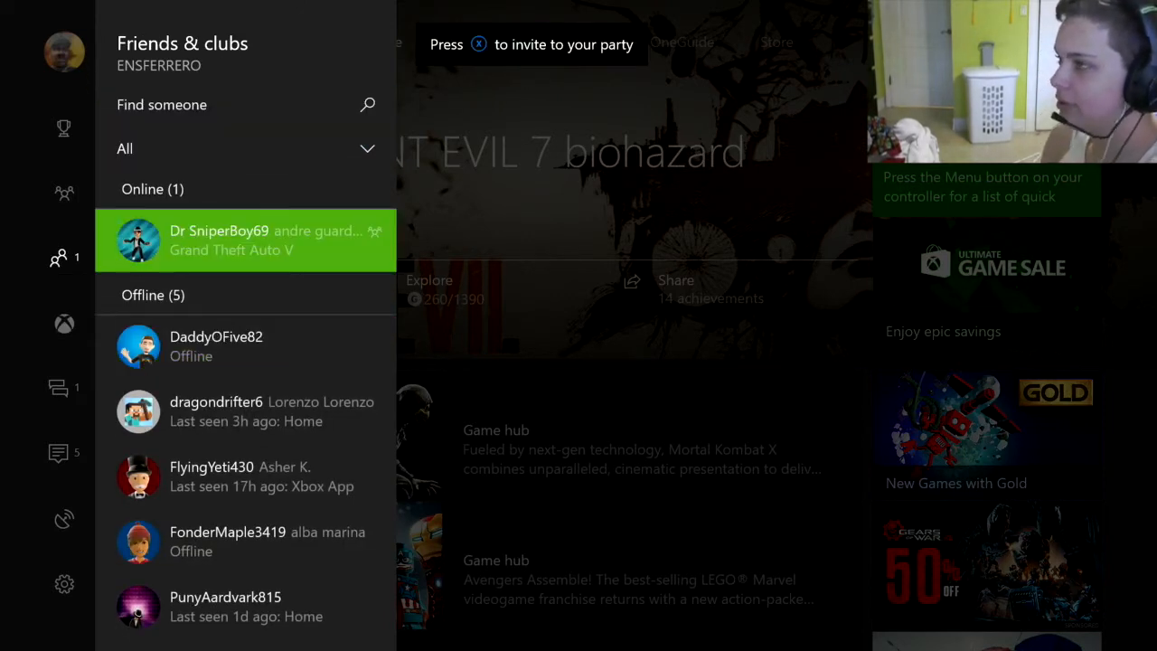
# - Invite the online friend from the Friends & clubs list to your party
pyautogui.click(244, 238)
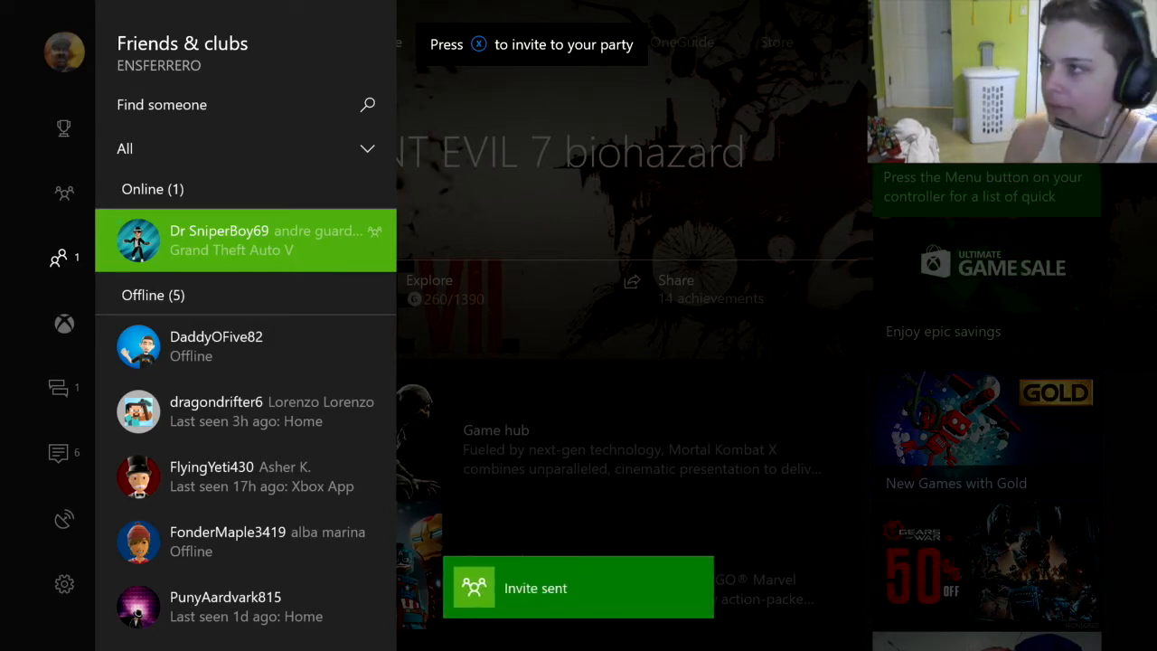
pyautogui.click(64, 191)
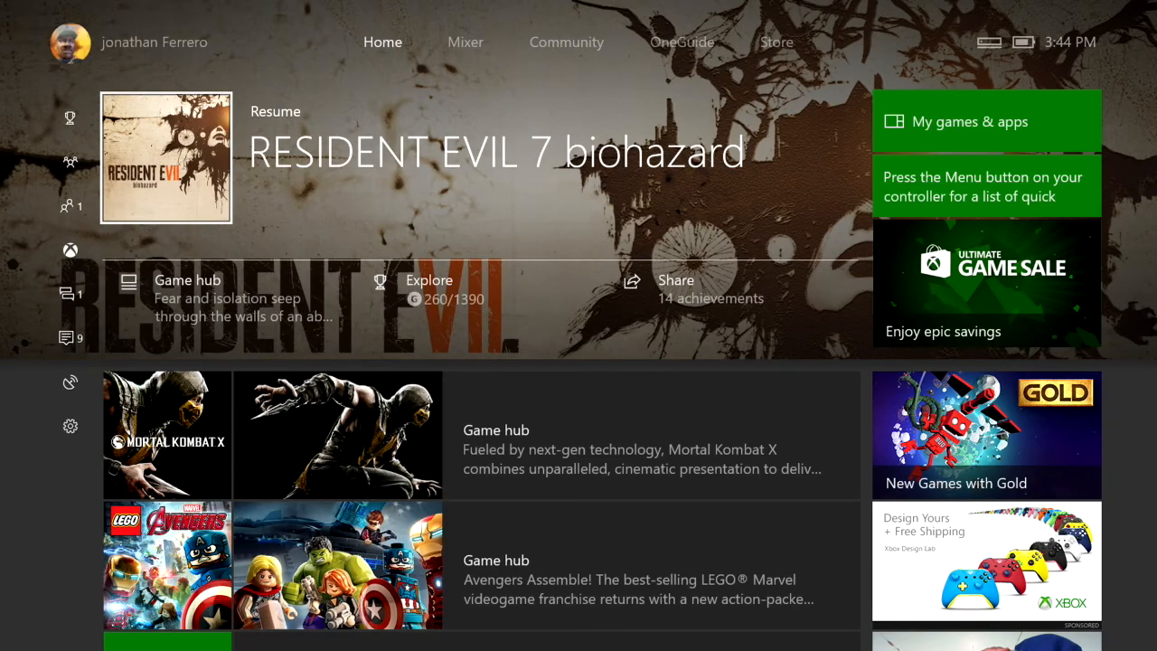
pyautogui.click(68, 293)
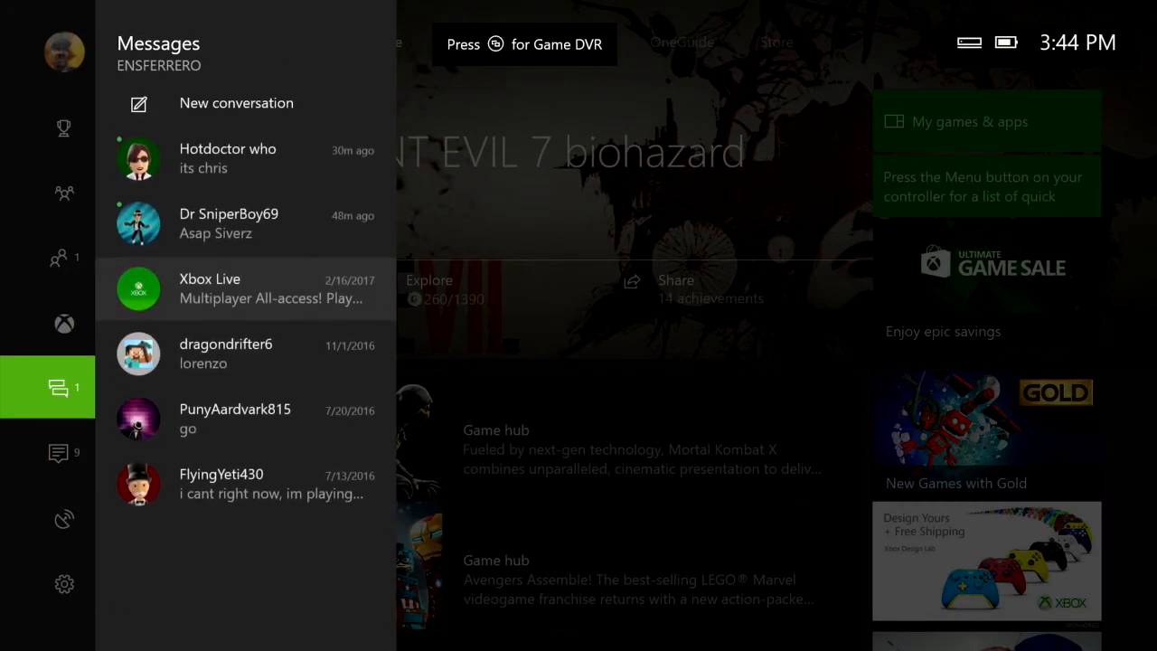
pyautogui.click(47, 504)
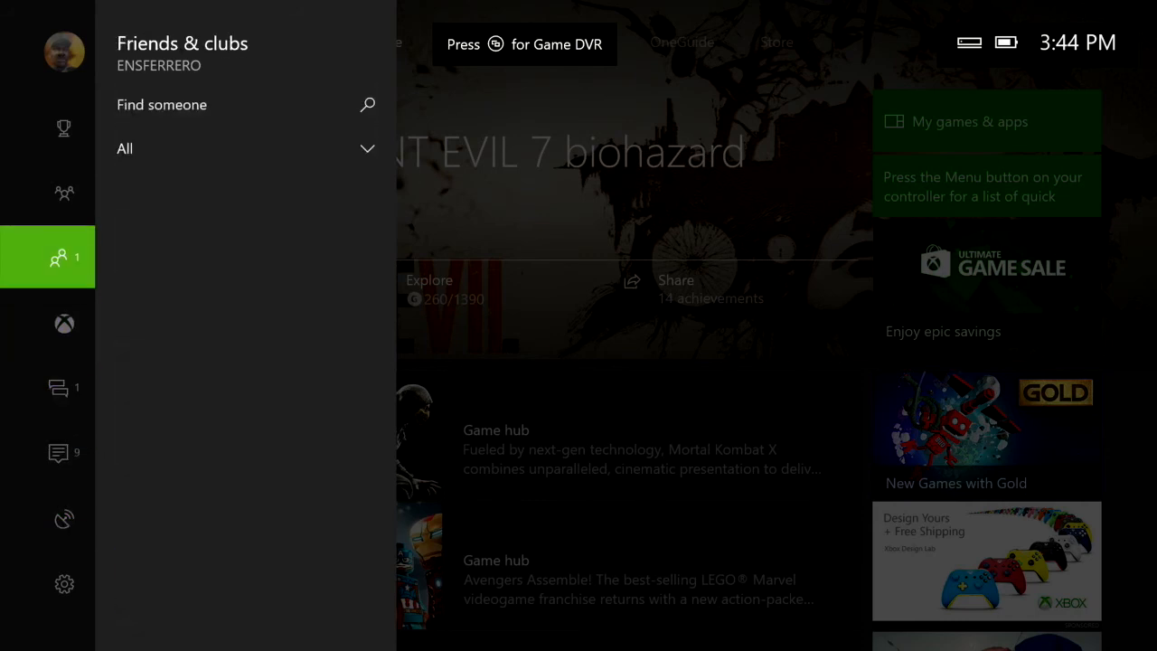
pyautogui.click(66, 192)
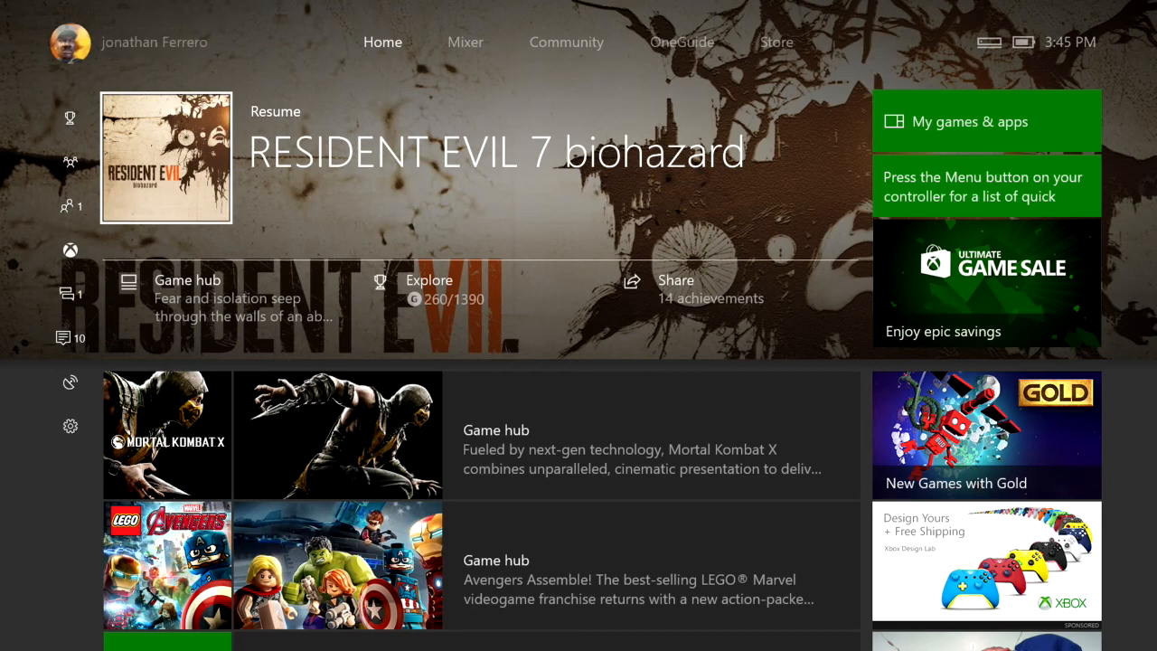
# - Show your joinable party's details with Dr SniperBoy69 now listed as a member
pyautogui.press('xbox')
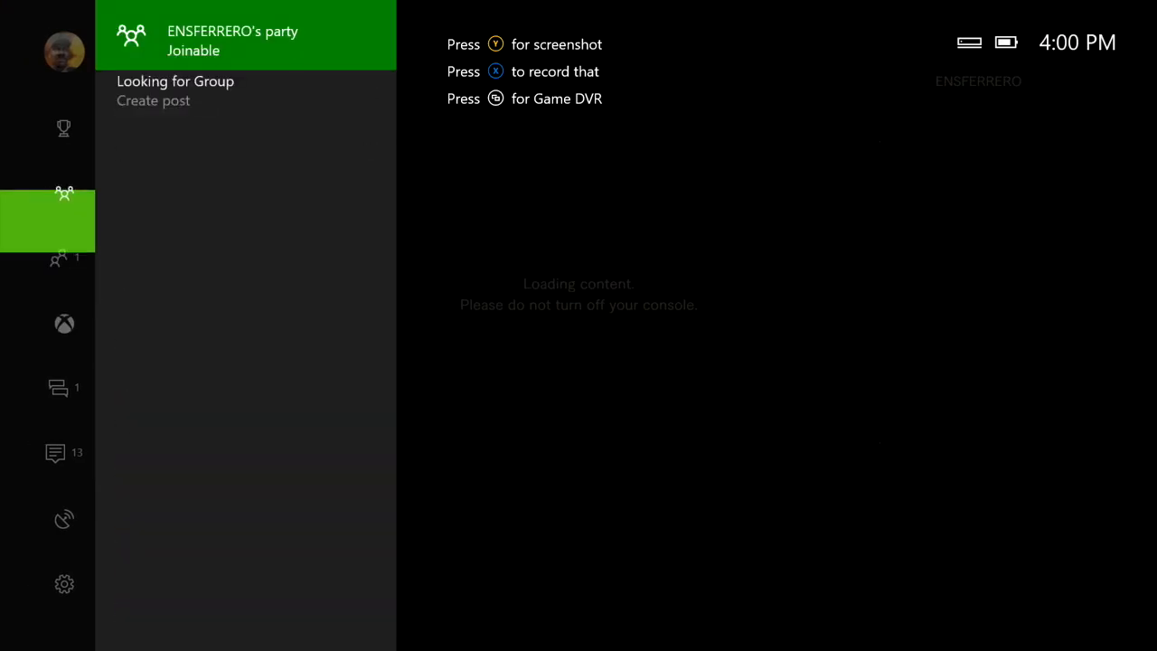
pyautogui.click(63, 220)
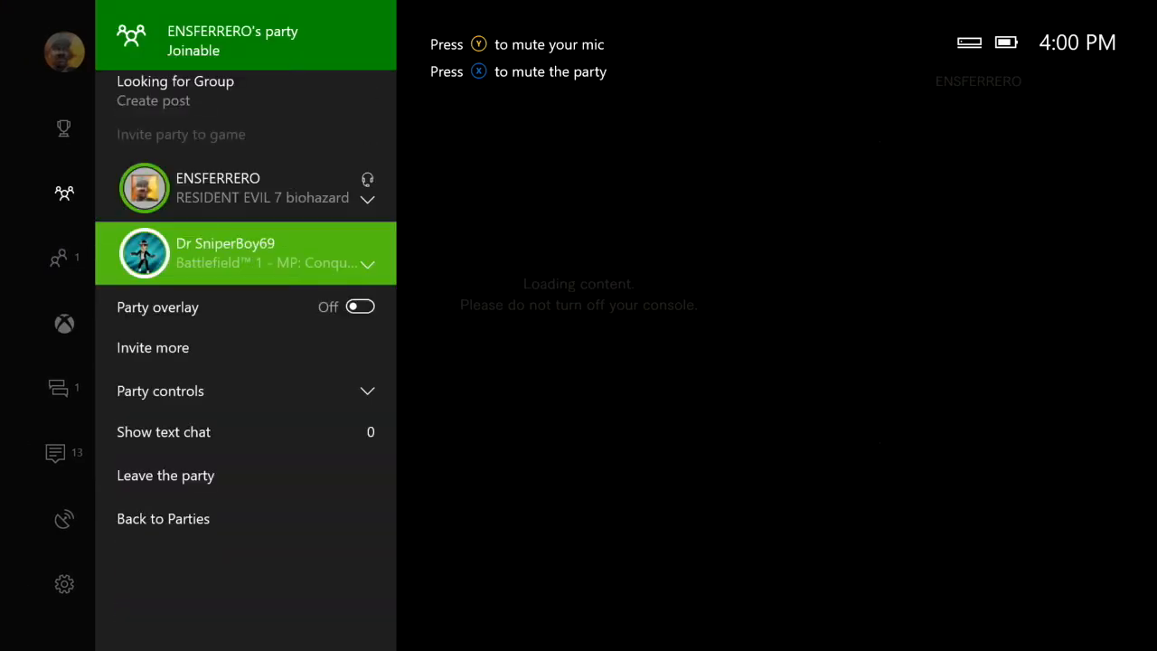